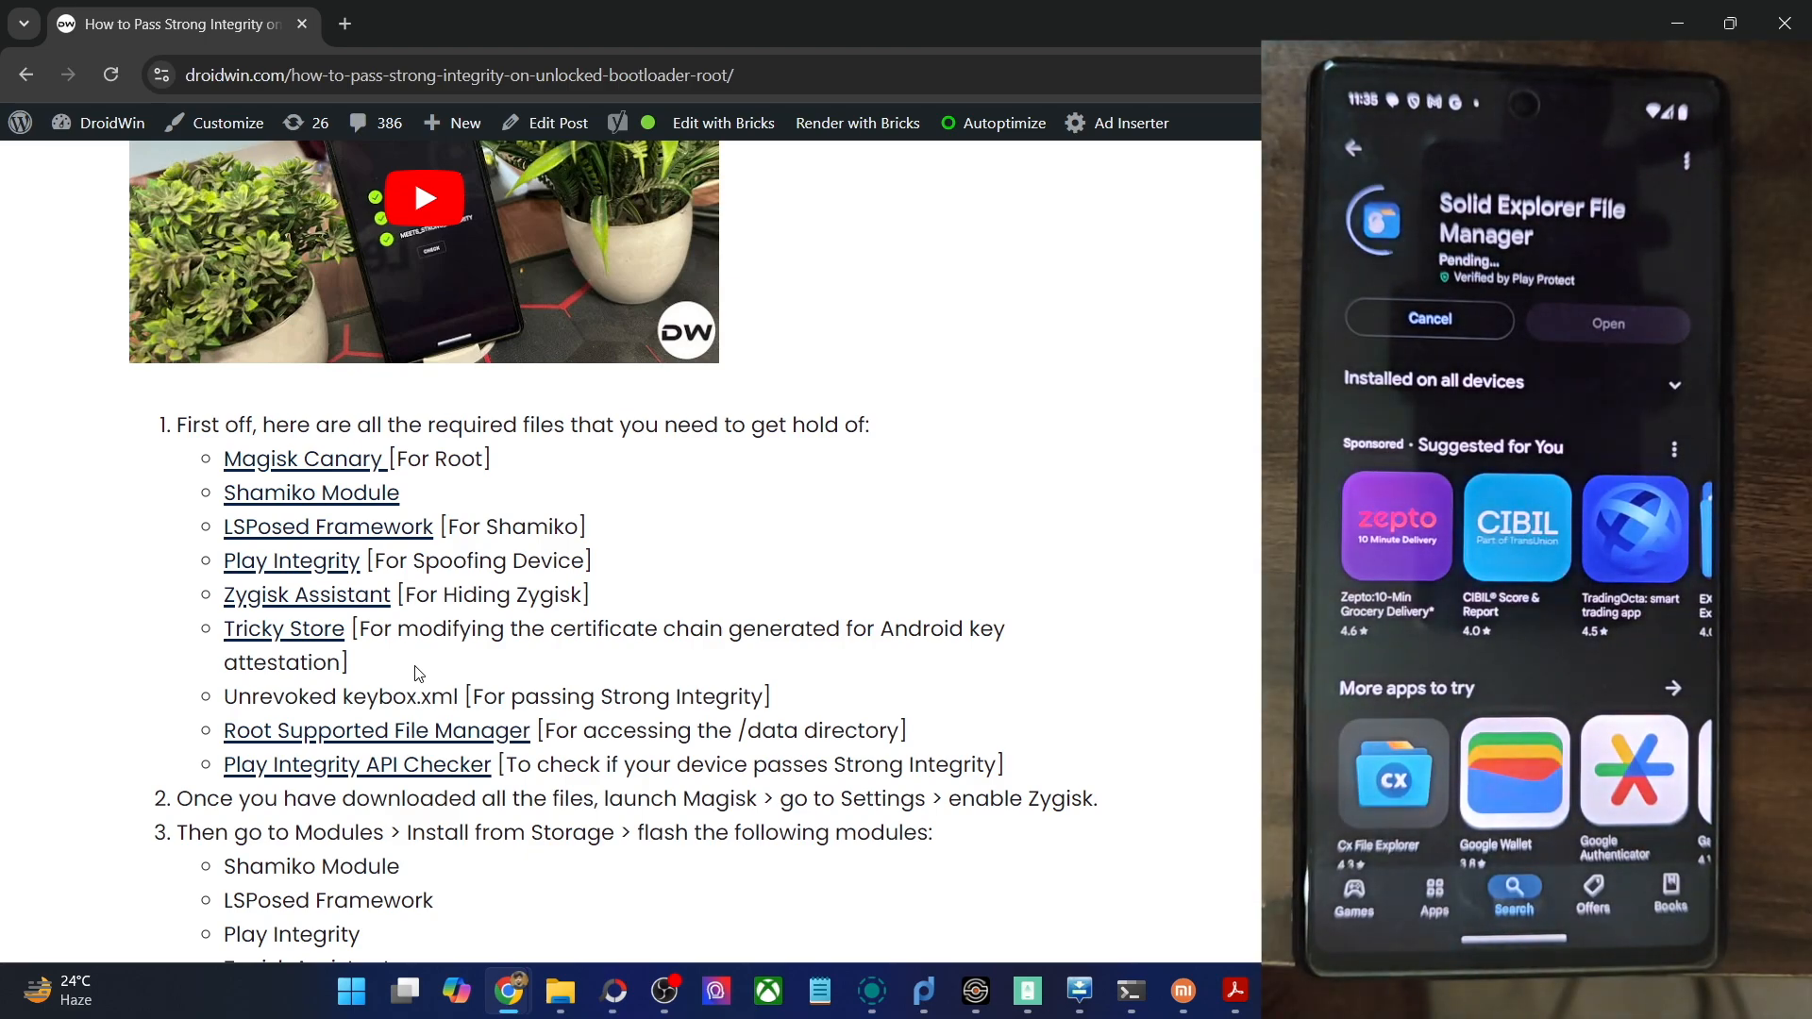
pyautogui.moveTo(305, 595)
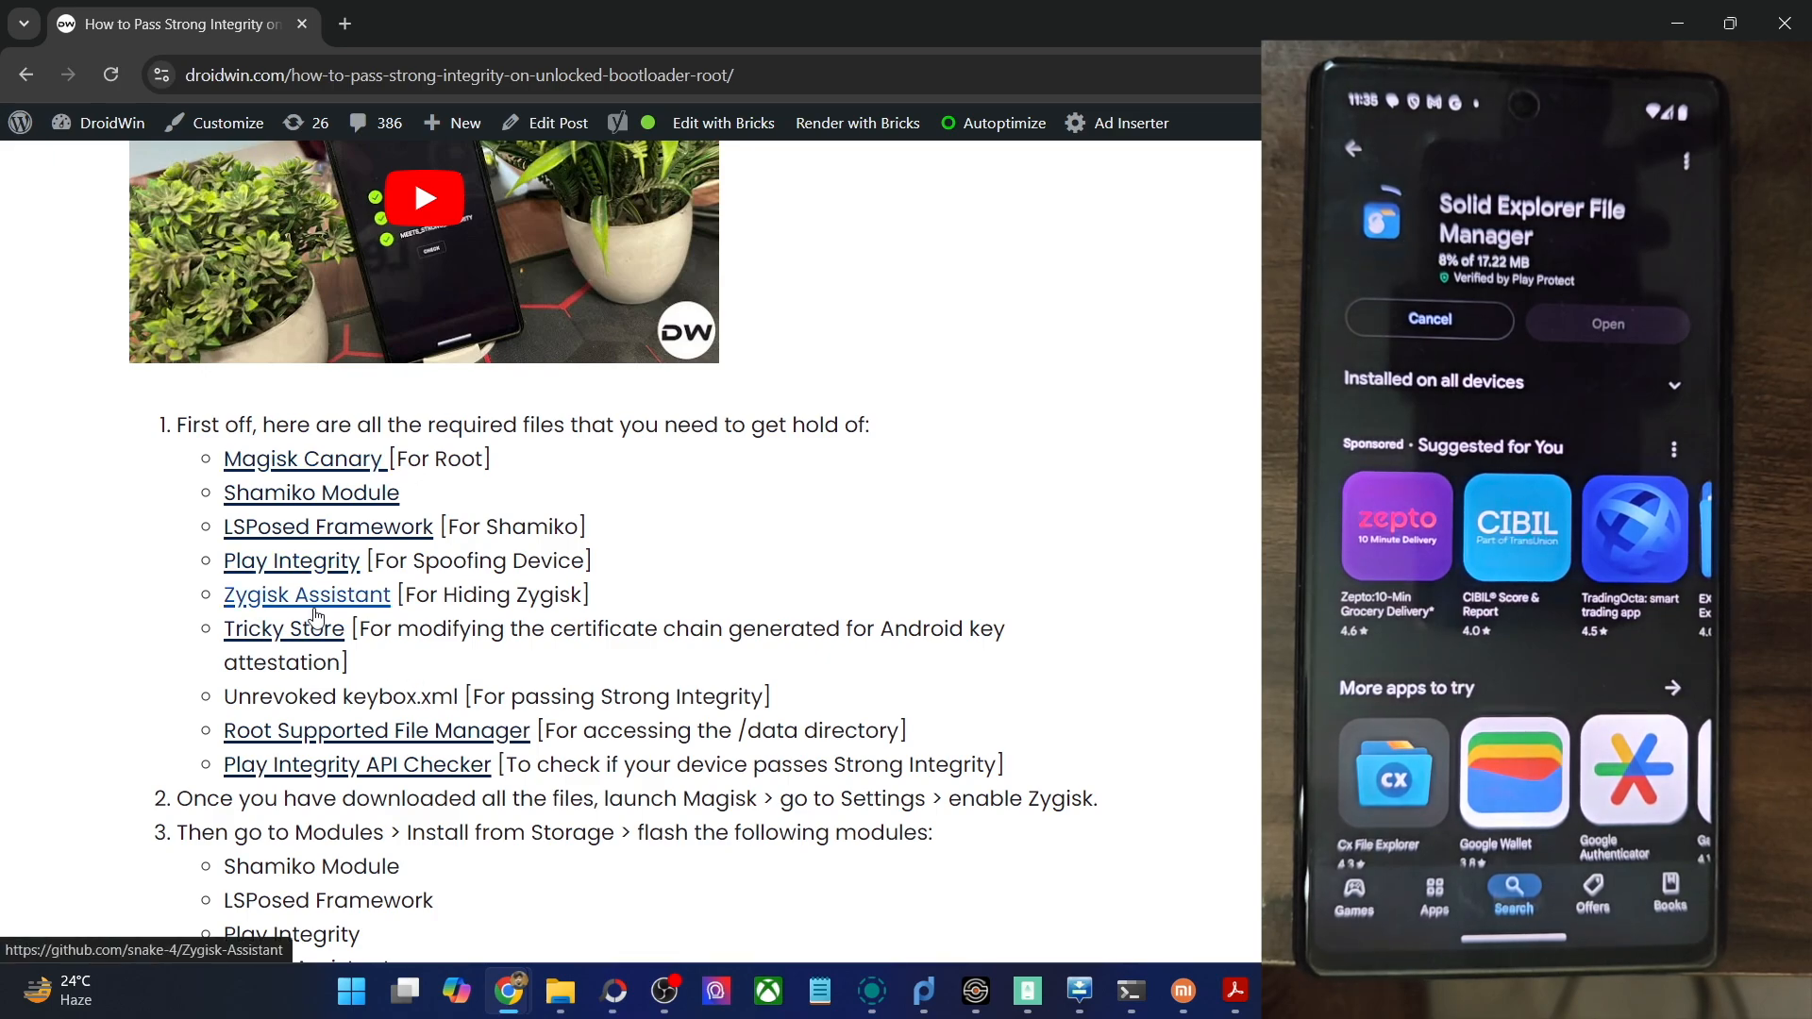